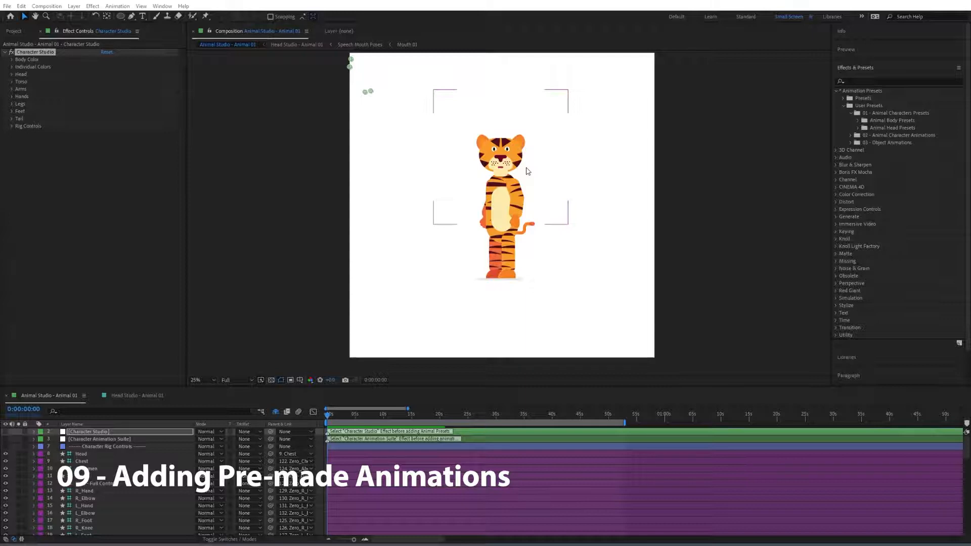
- Select the Character Animation Suite layer to show the tiger rig's effect controls
click(857, 112)
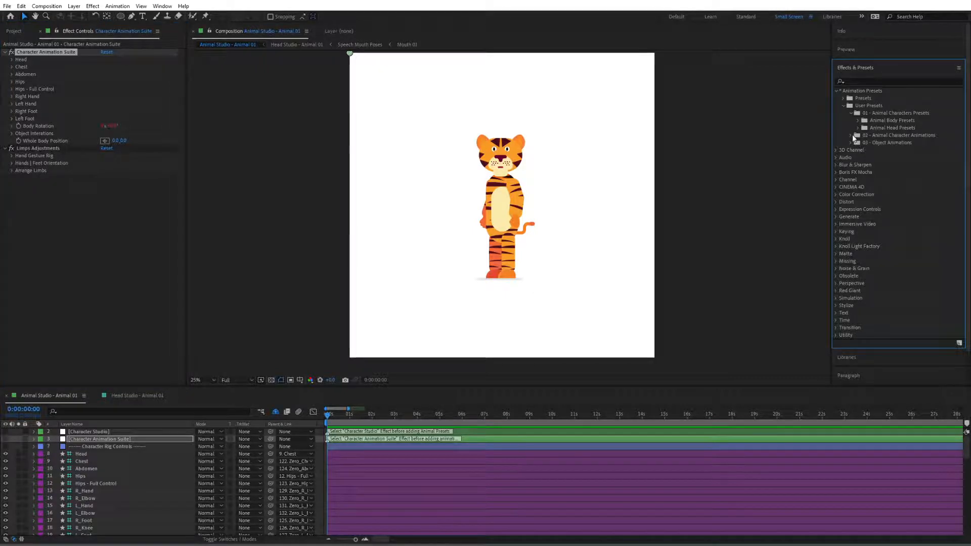
- Apply the Fall preset from 02 - Animal Character Animations to the tiger rig
click(852, 135)
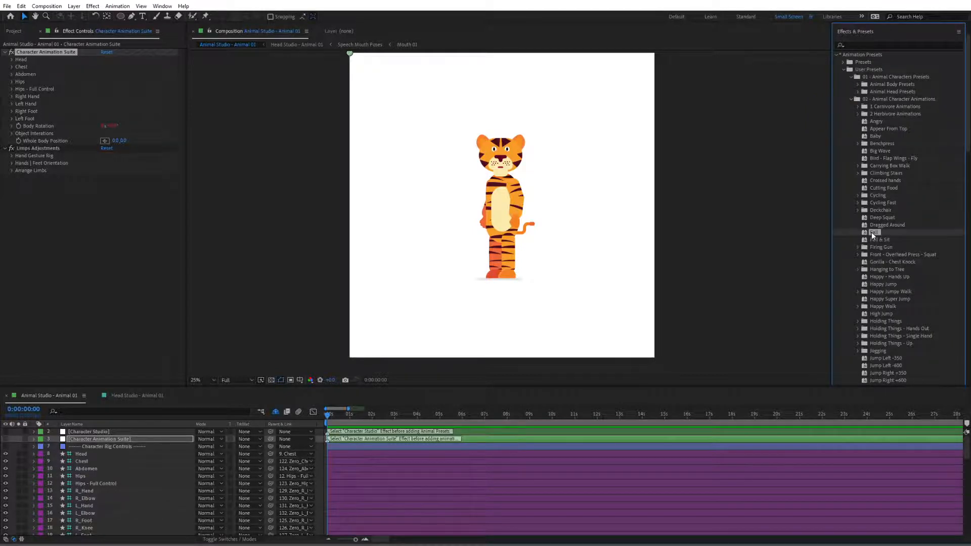
click(873, 231)
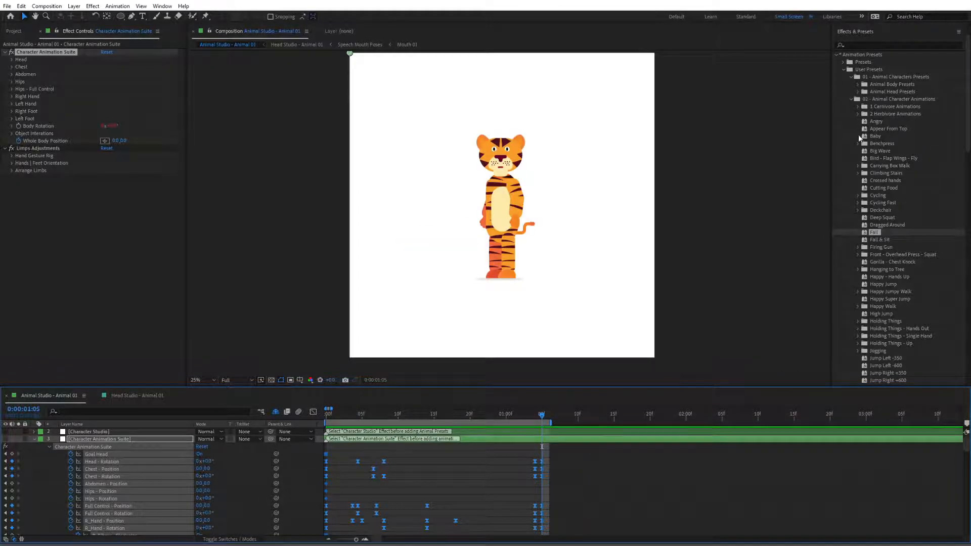
- Chain Walk - Start, Walk - Loop and Walk - End presets one after another on the timeline
scroll(down, 3)
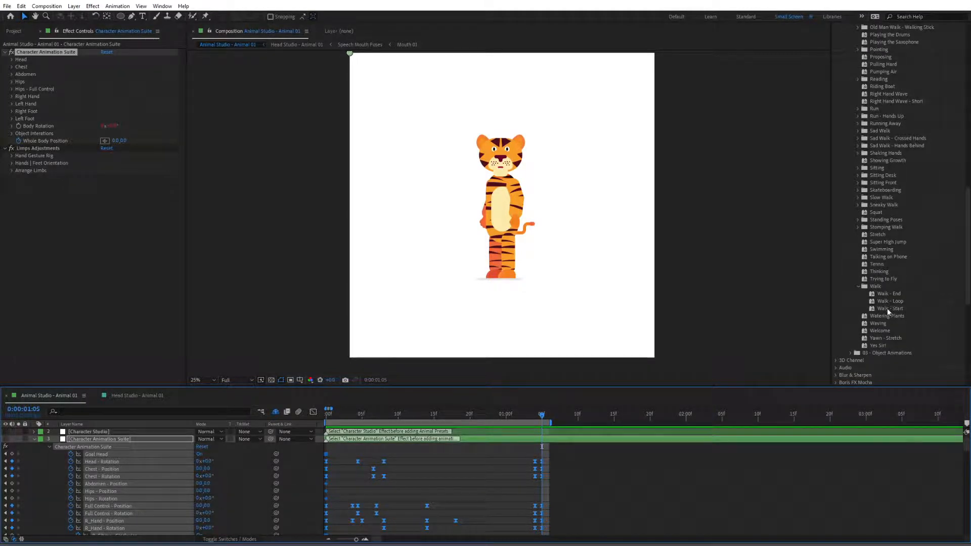
click(889, 309)
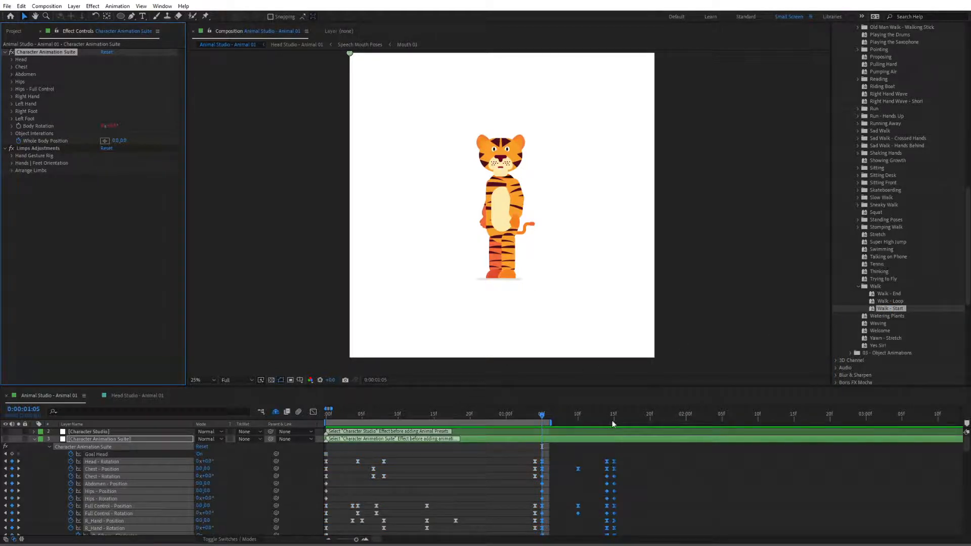
click(613, 414)
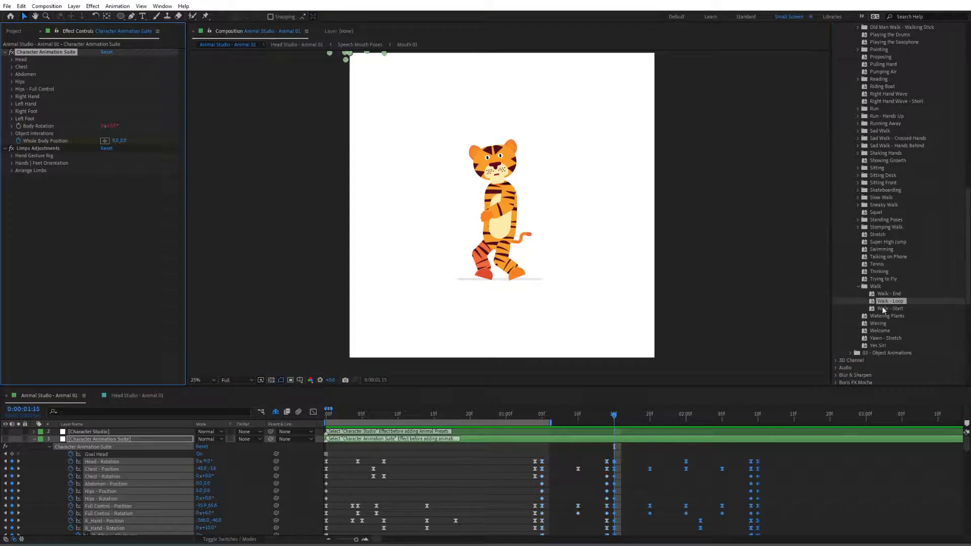
click(752, 413)
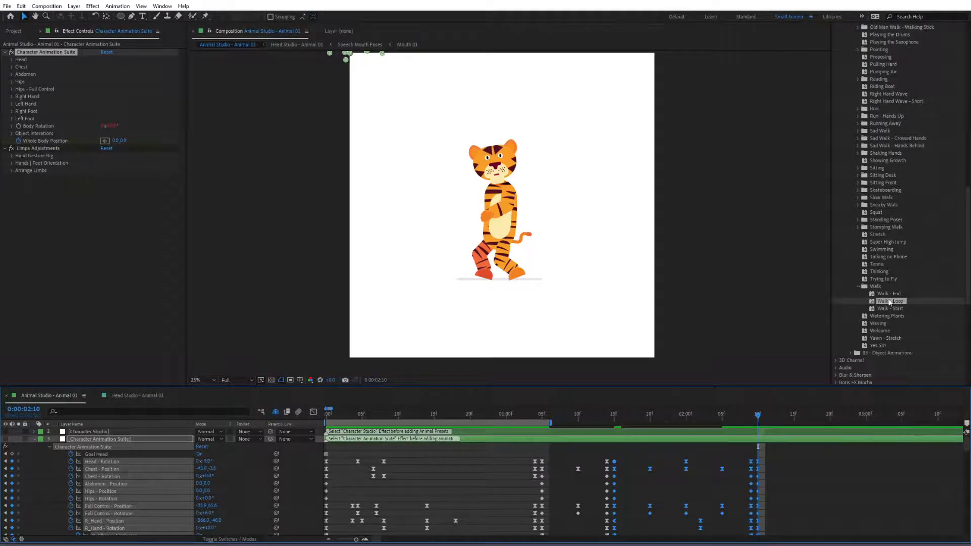
double_click(887, 301)
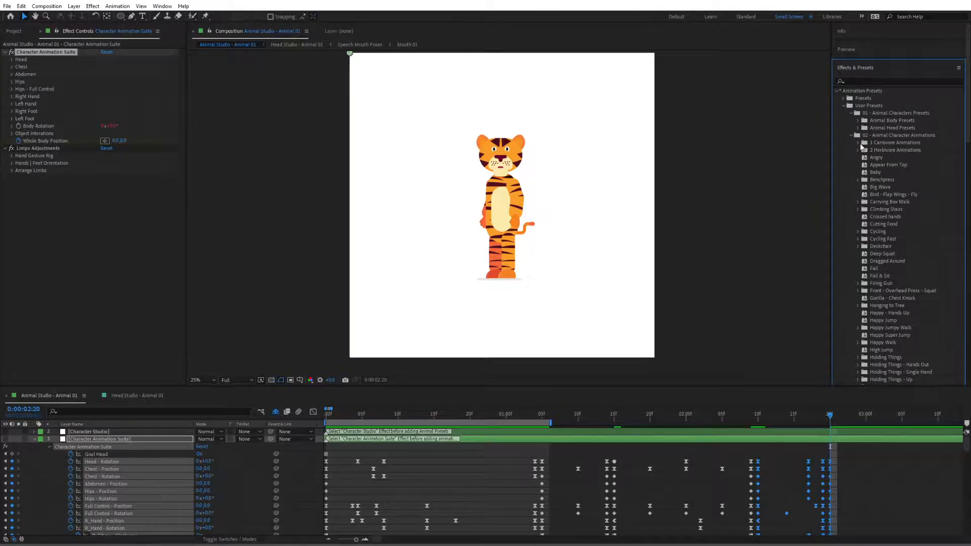
- Apply C_Standing on Legs to Carnivore Standing Pose from C_Standing Poses and move to its end
click(860, 143)
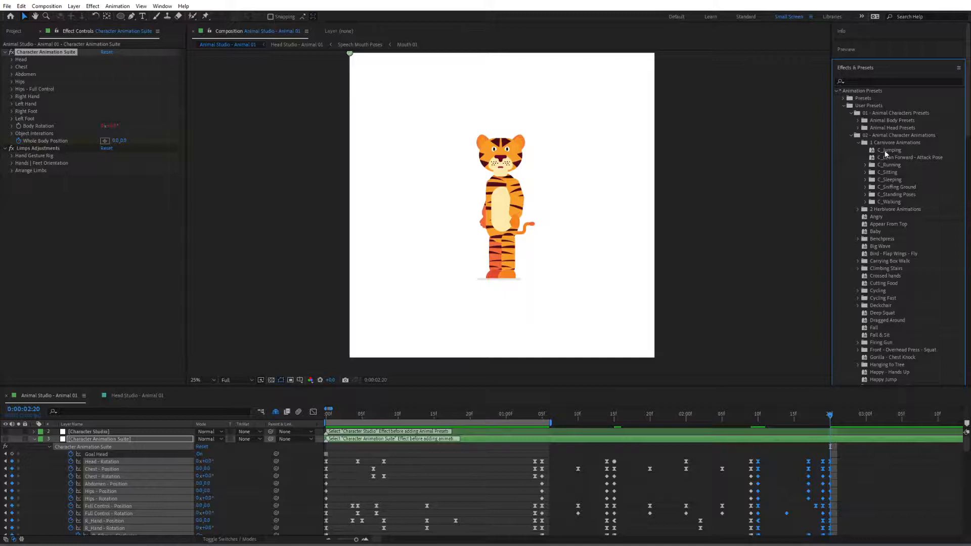
mouse_move(859, 211)
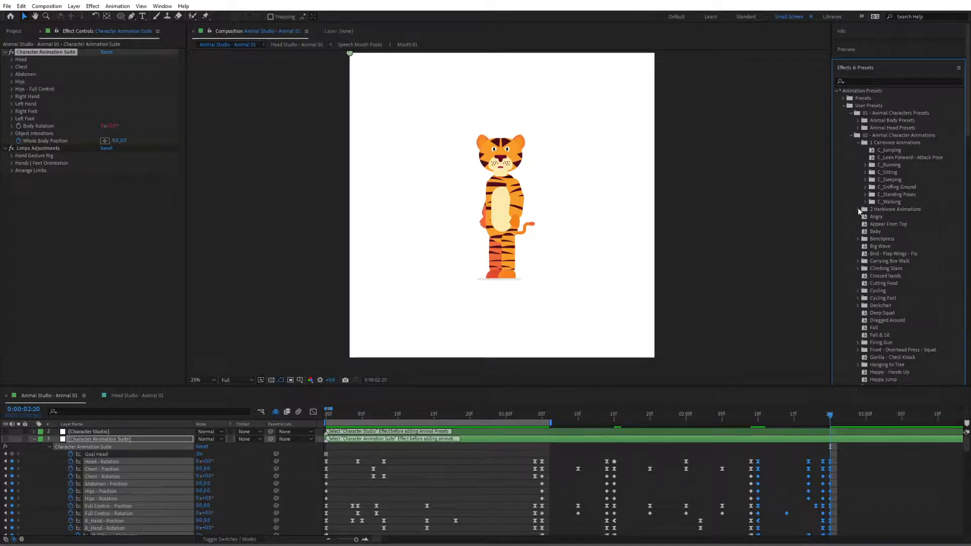
click(859, 208)
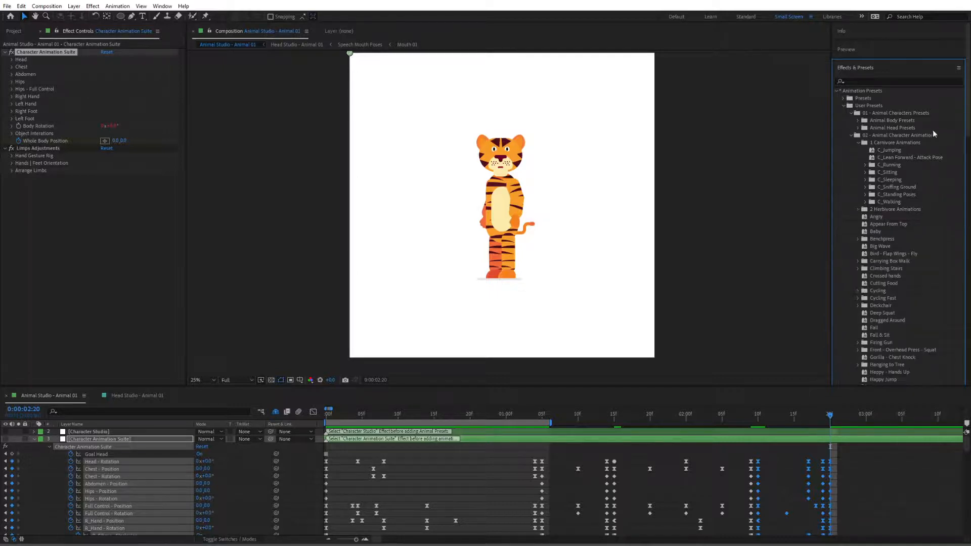
mouse_move(881, 199)
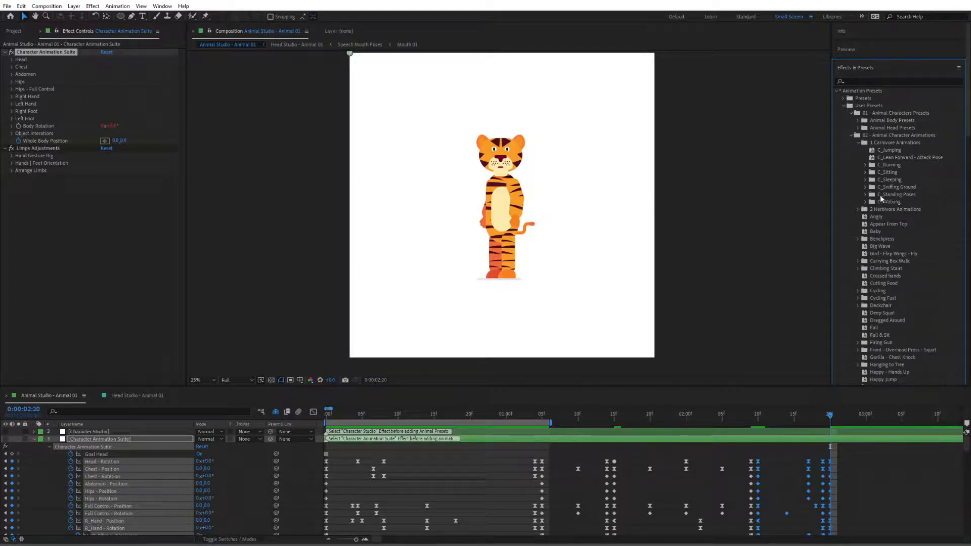
click(867, 194)
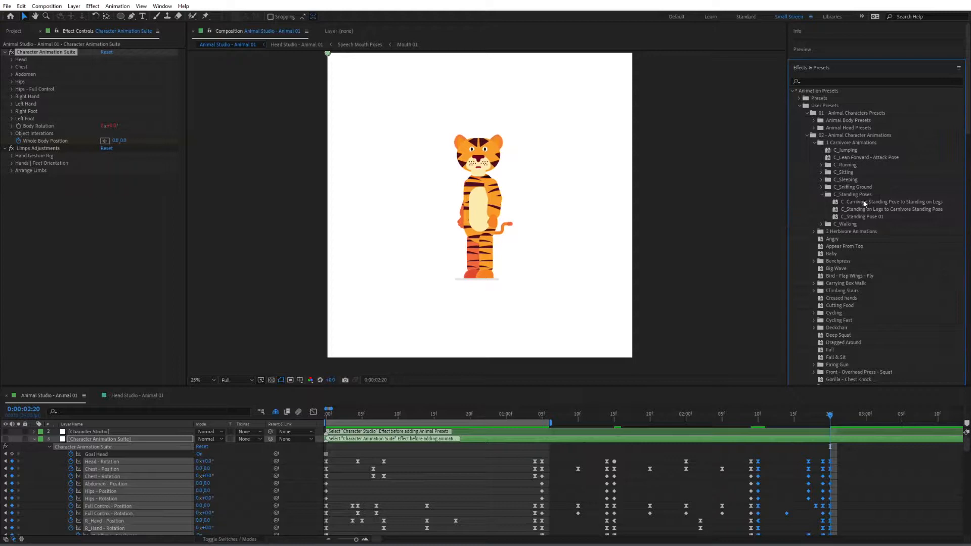
click(892, 208)
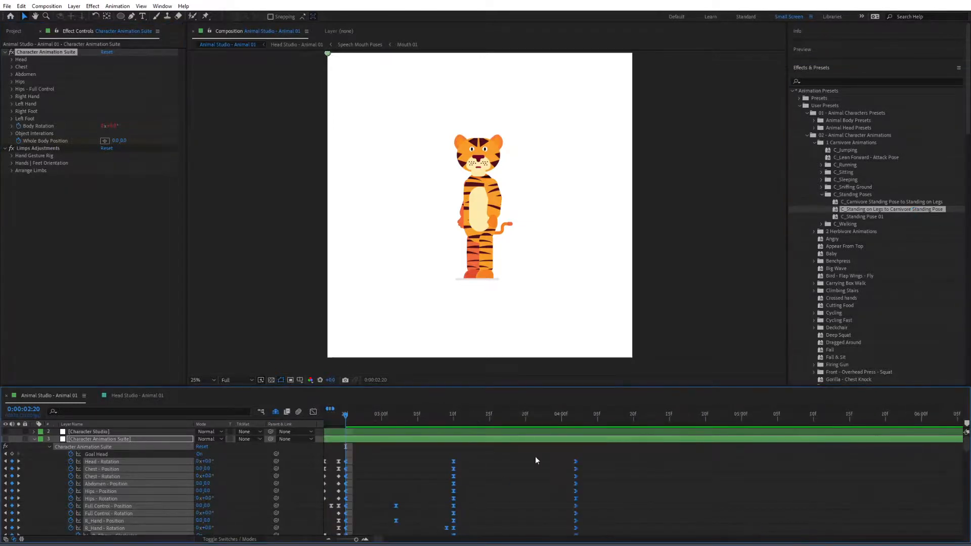
click(576, 414)
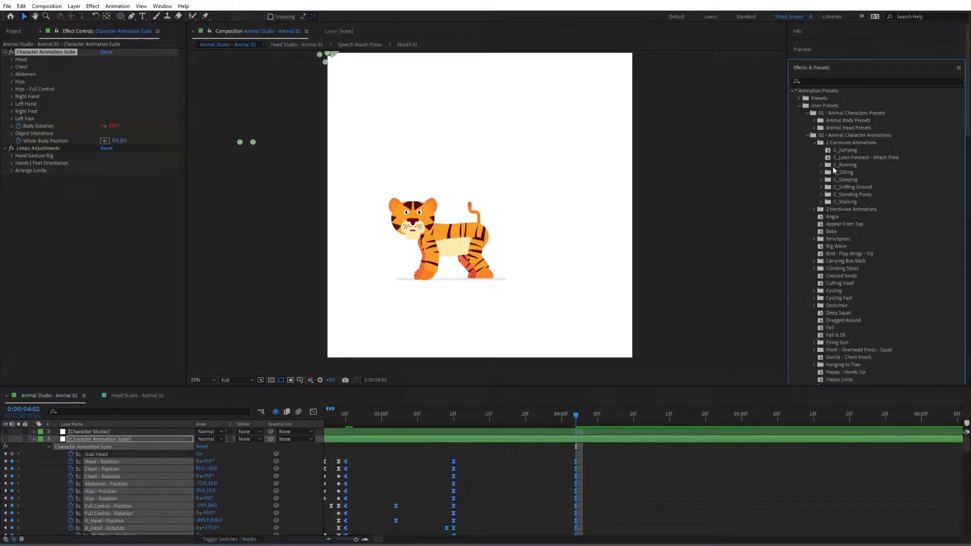
- Add the C_Running start, loop and end presets after the pose, moving the playhead between them
click(820, 165)
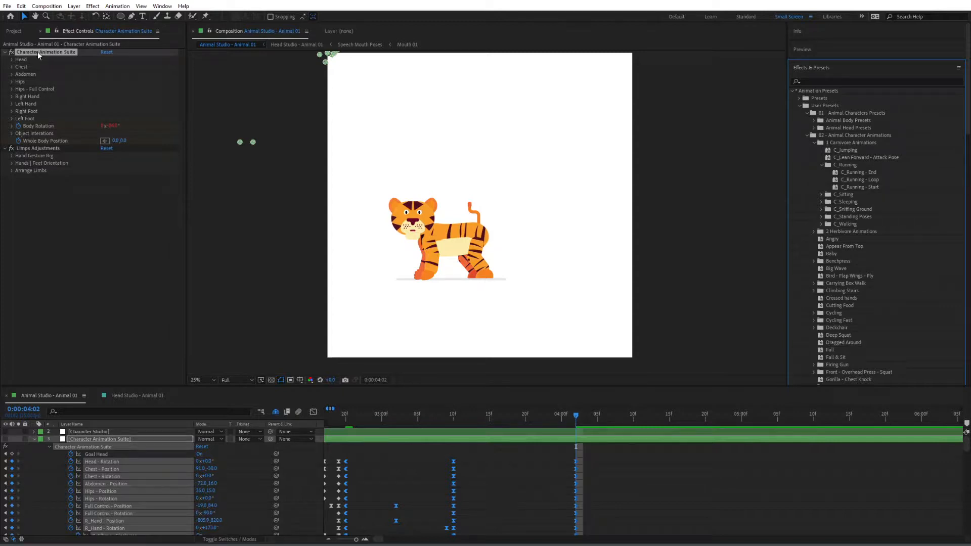
click(860, 187)
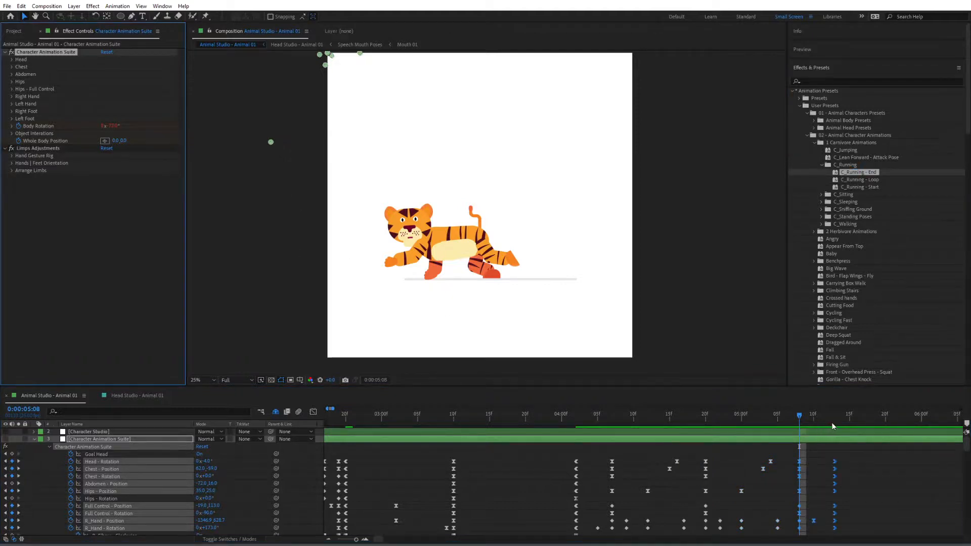
click(832, 414)
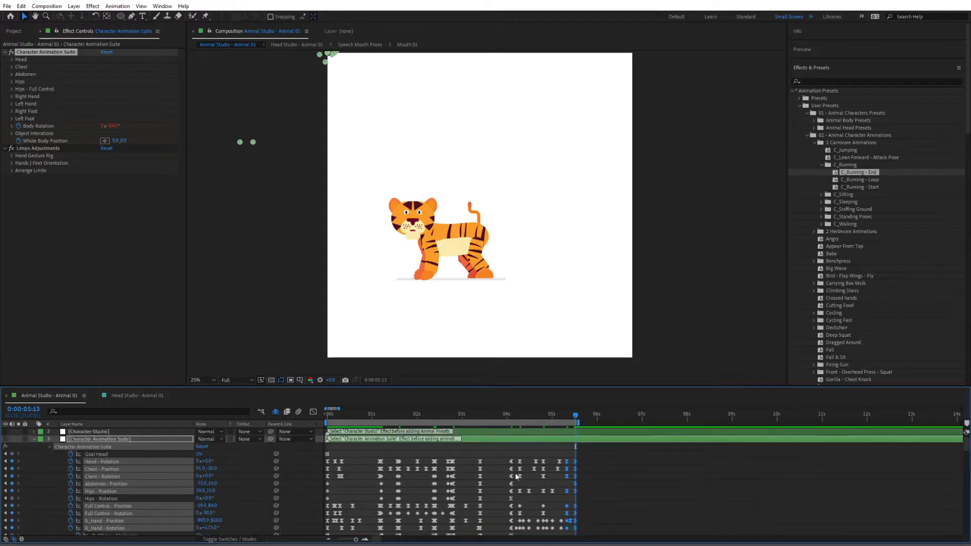
mouse_move(348, 537)
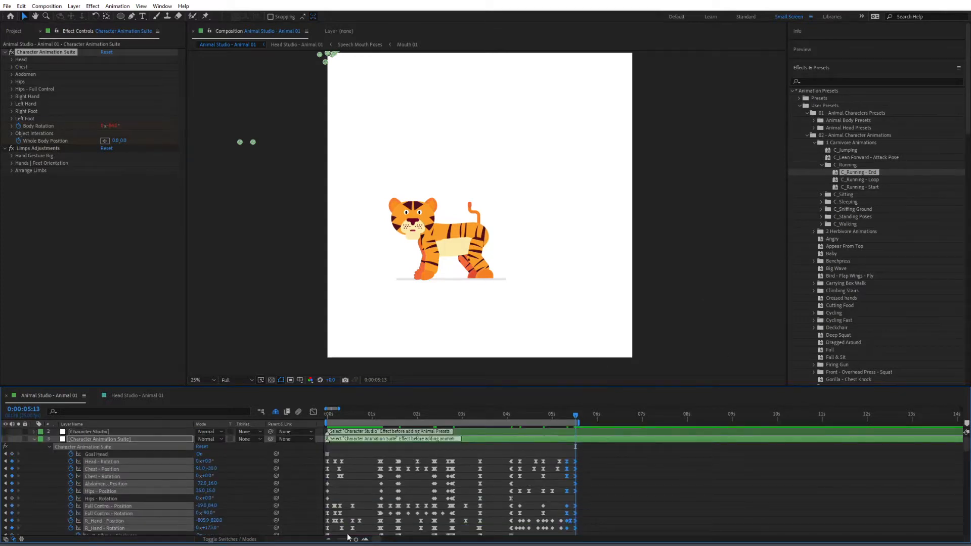